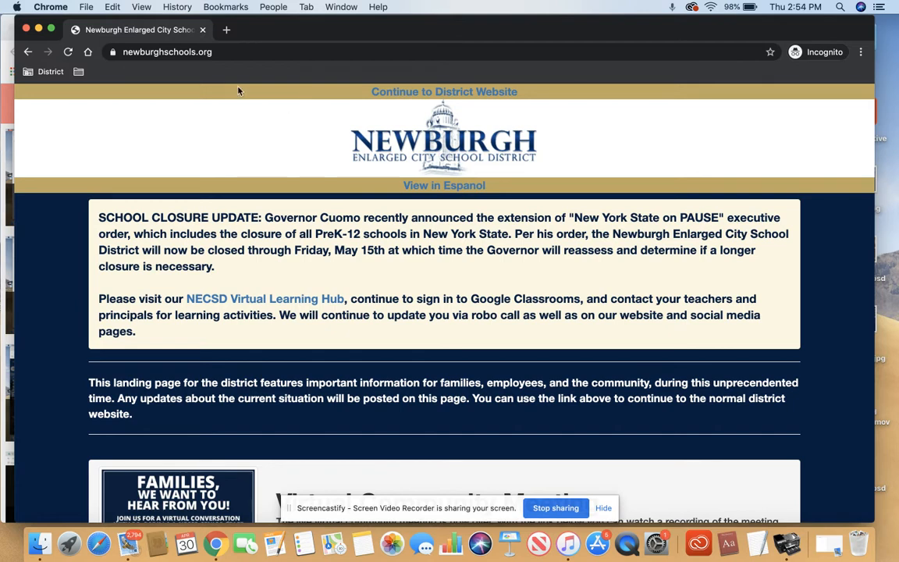
pyautogui.moveTo(242, 80)
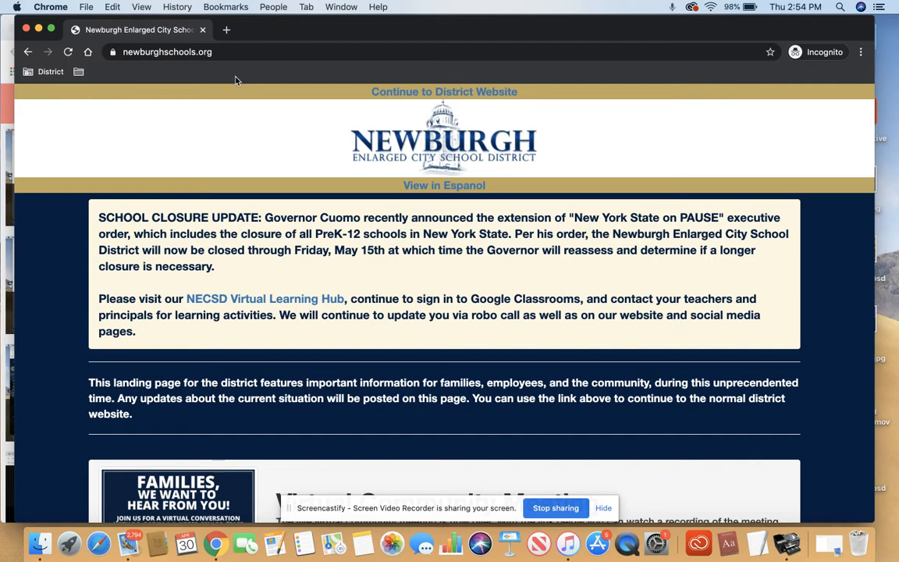
pyautogui.moveTo(236, 65)
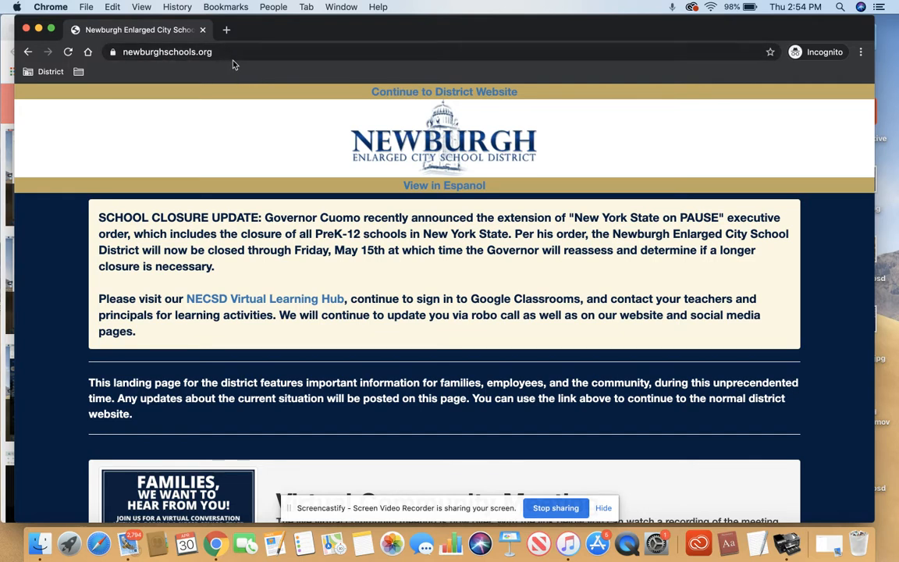
# - Open the NECSD ClassLink Launchpad from the District bookmark
pyautogui.click(444, 92)
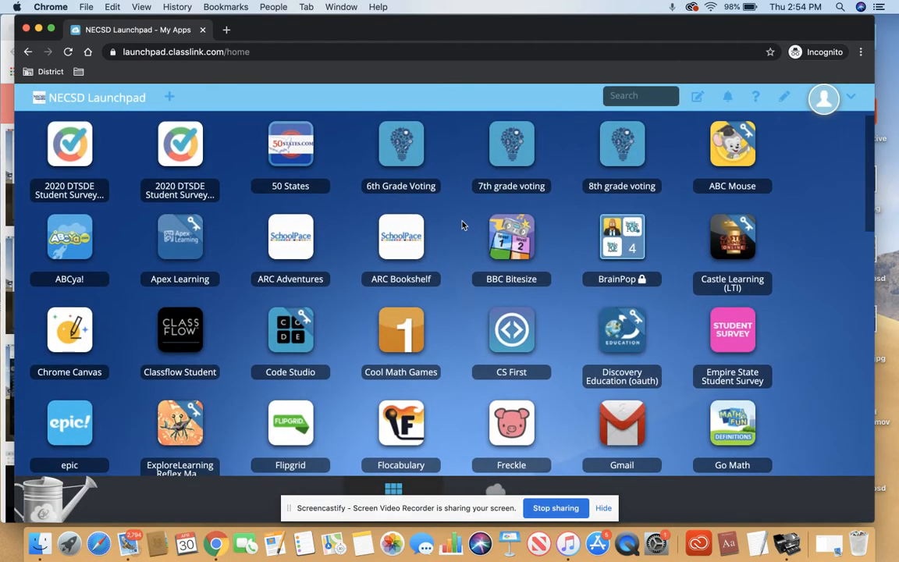
# - Launch the NECSD Google Classroom tile from the Launchpad app grid
pyautogui.scroll(-3)
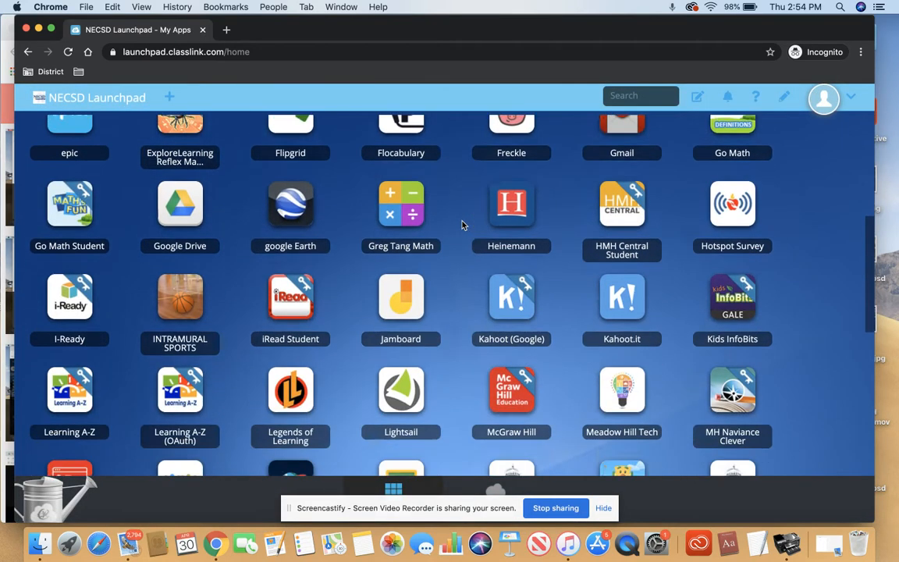
pyautogui.scroll(-3)
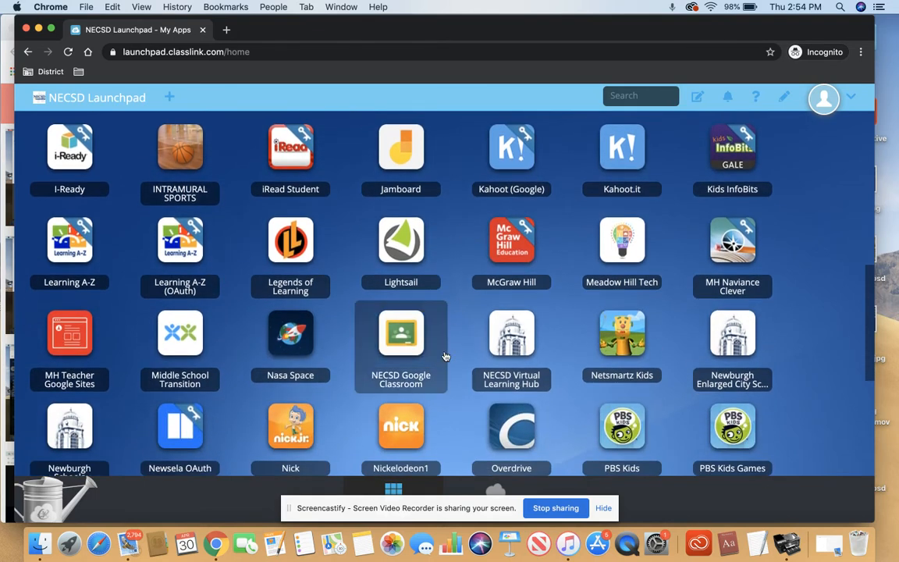
pyautogui.click(400, 333)
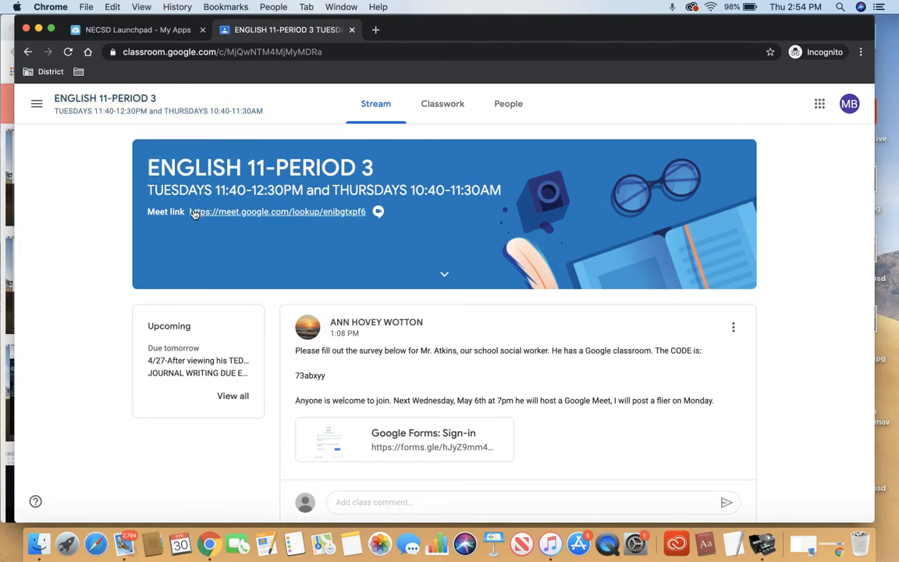
pyautogui.moveTo(254, 212)
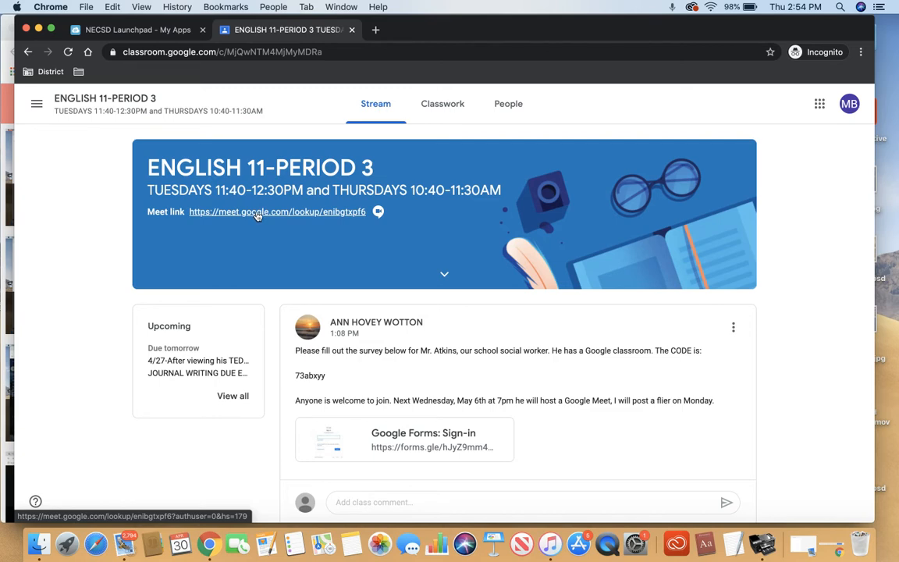
pyautogui.scroll(-3)
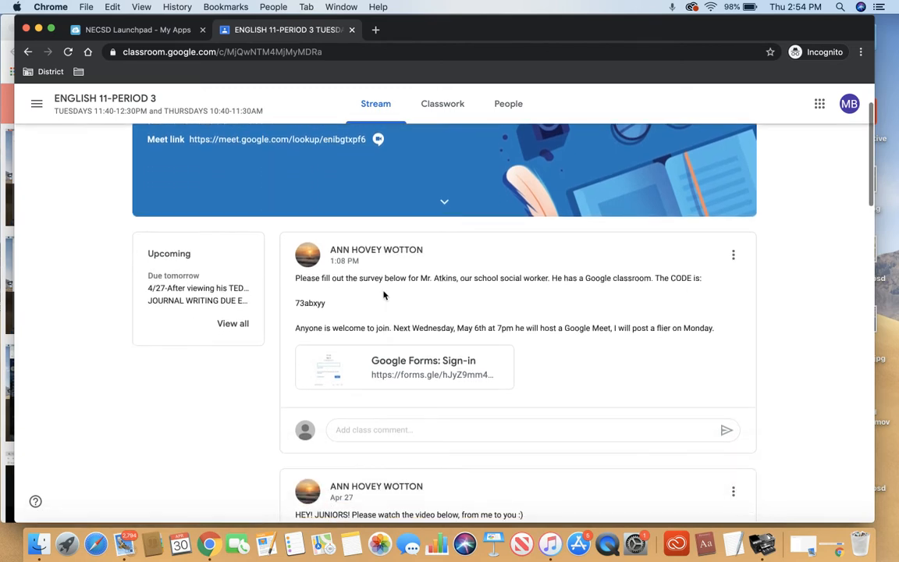
pyautogui.scroll(-3)
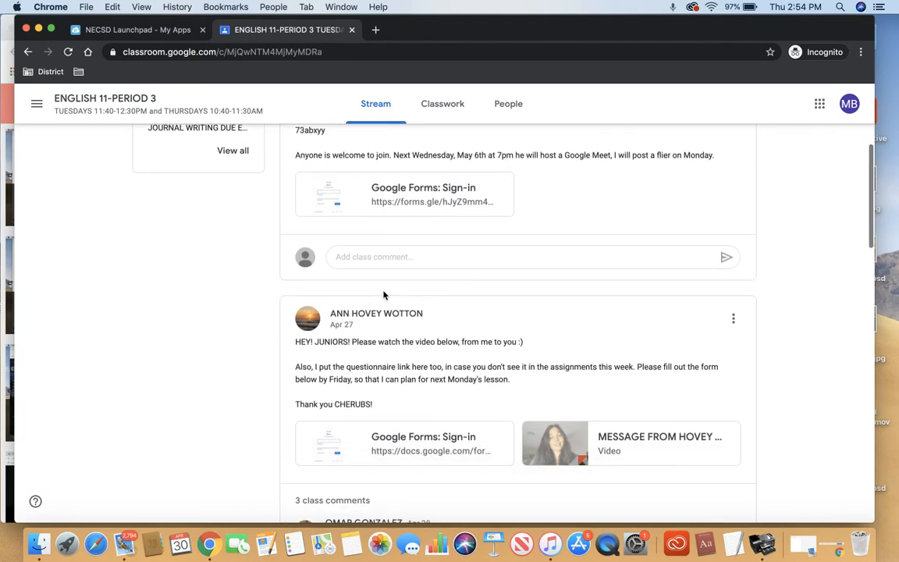
pyautogui.scroll(-3)
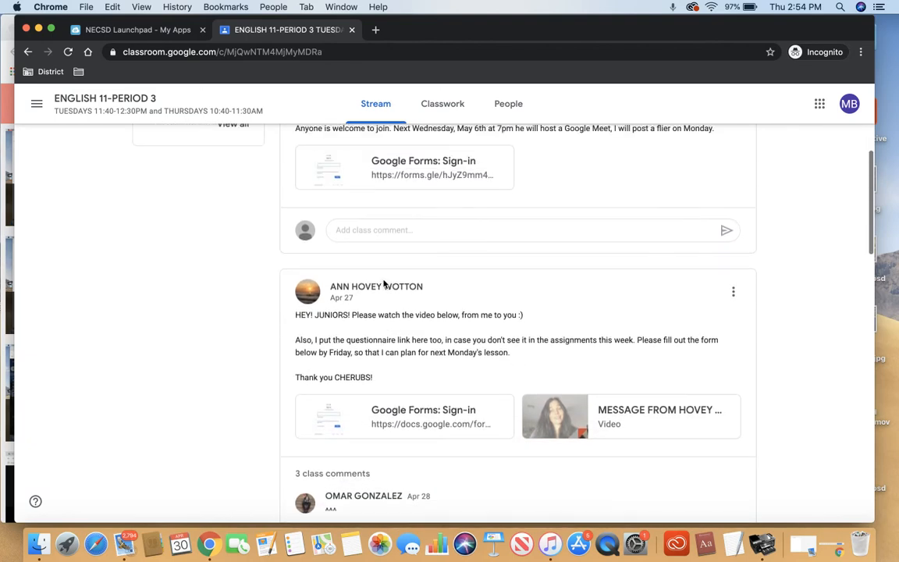
pyautogui.scroll(3)
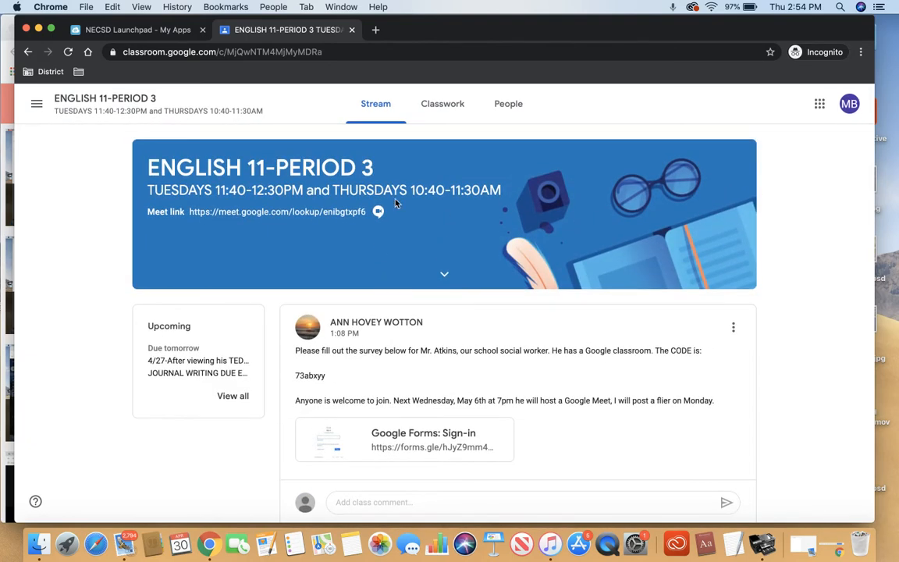
pyautogui.moveTo(442, 109)
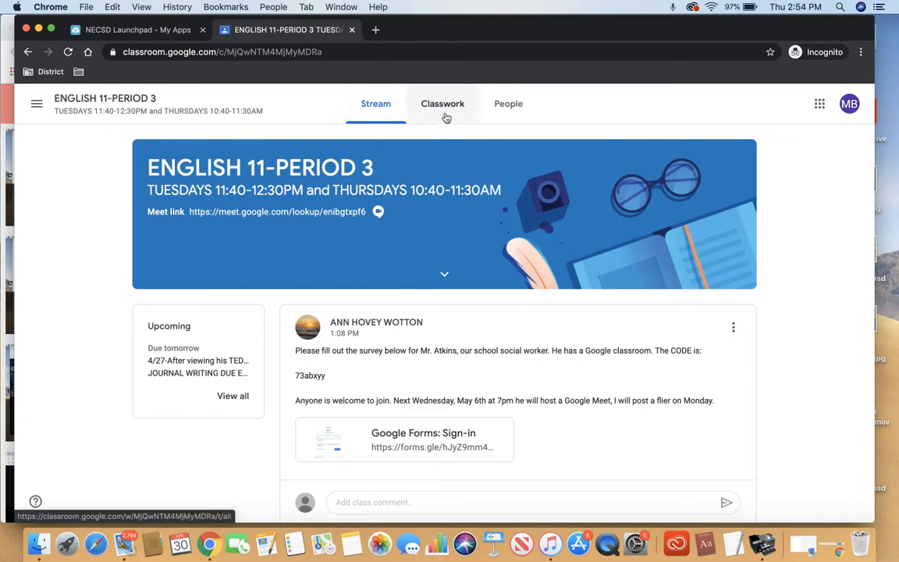
pyautogui.moveTo(443, 110)
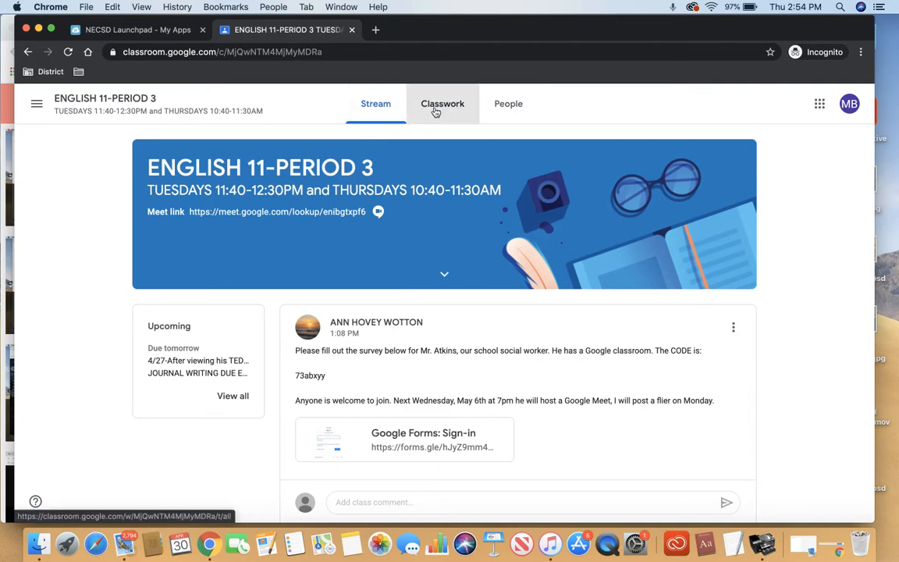
# - Open the JOURNAL WRITING DUE EVERY FRIDAY assignment page from Classwork
pyautogui.click(443, 103)
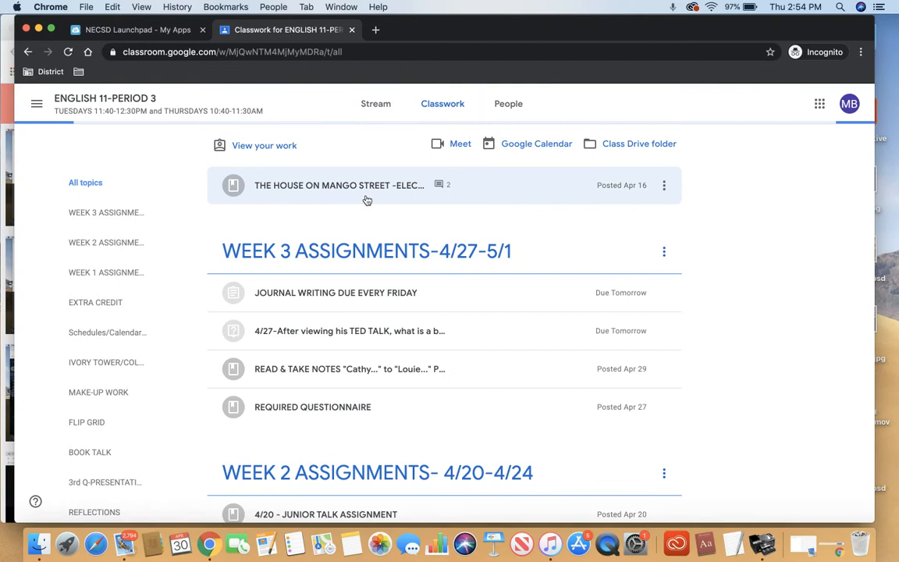
pyautogui.moveTo(424, 331)
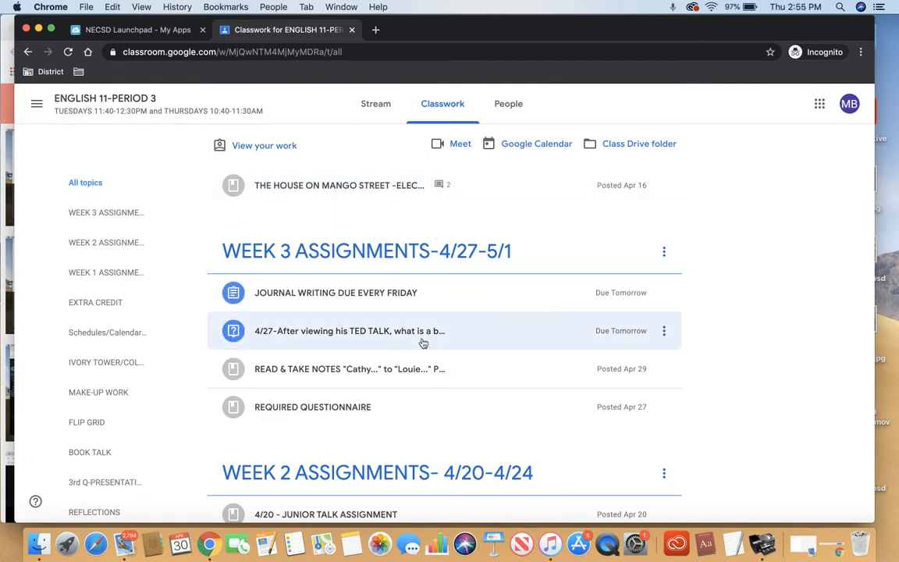
pyautogui.moveTo(417, 302)
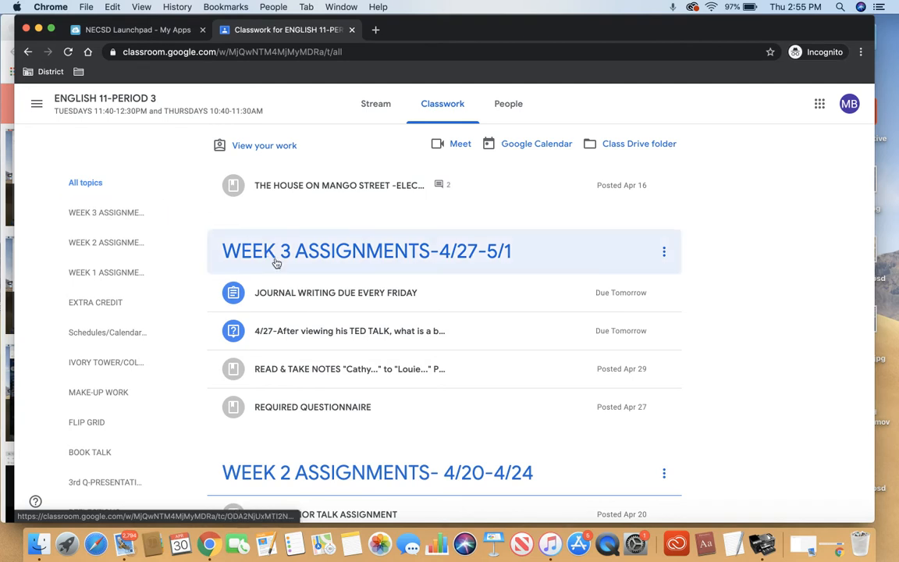
pyautogui.moveTo(328, 293)
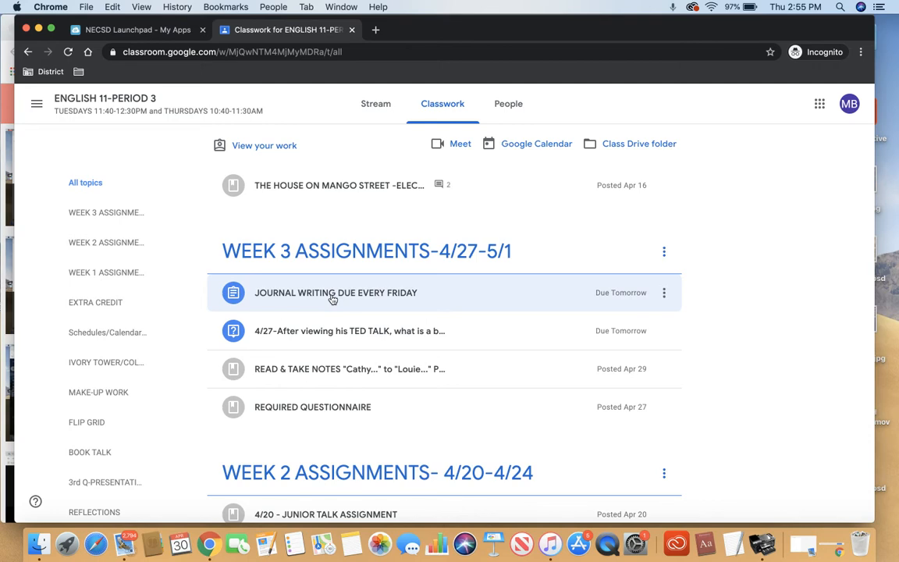
pyautogui.click(336, 292)
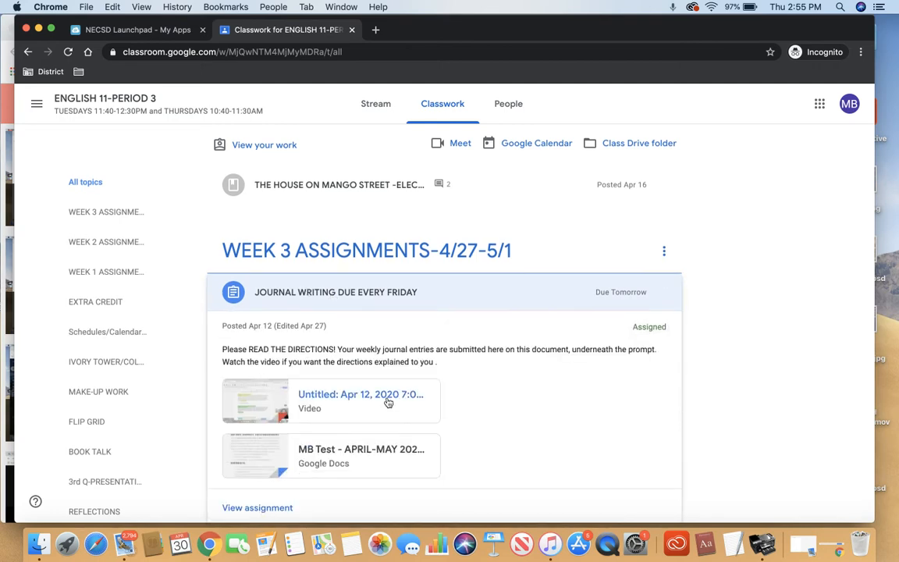
pyautogui.scroll(-3)
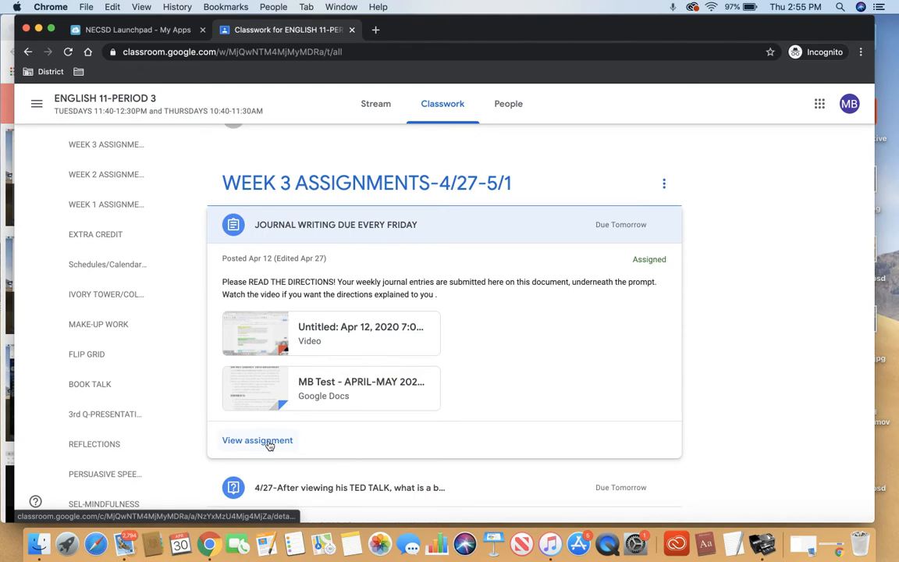
pyautogui.click(257, 440)
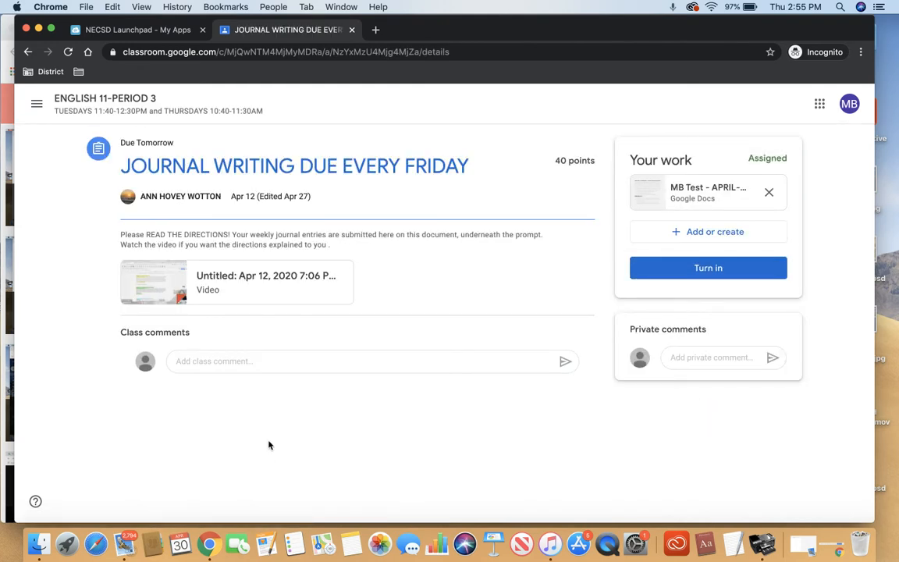
pyautogui.moveTo(338, 453)
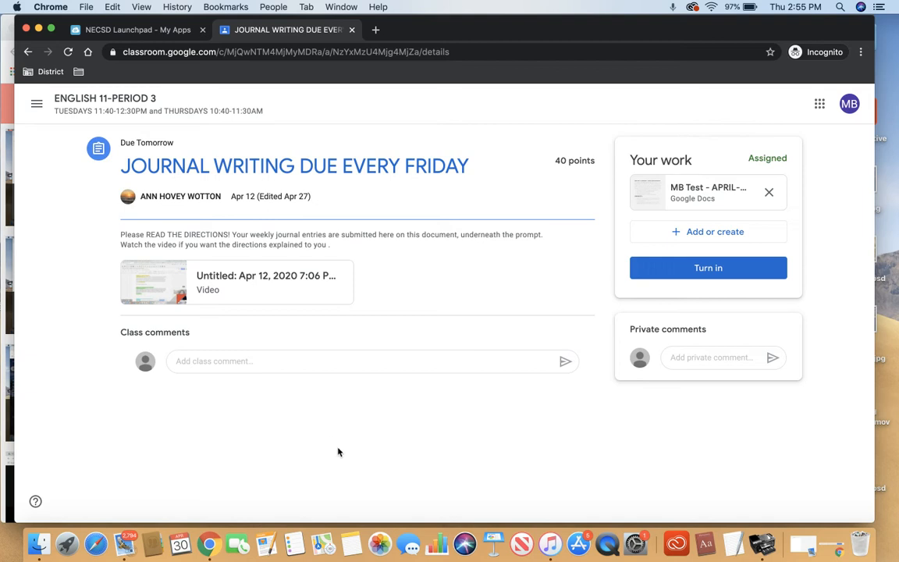
pyautogui.moveTo(658, 118)
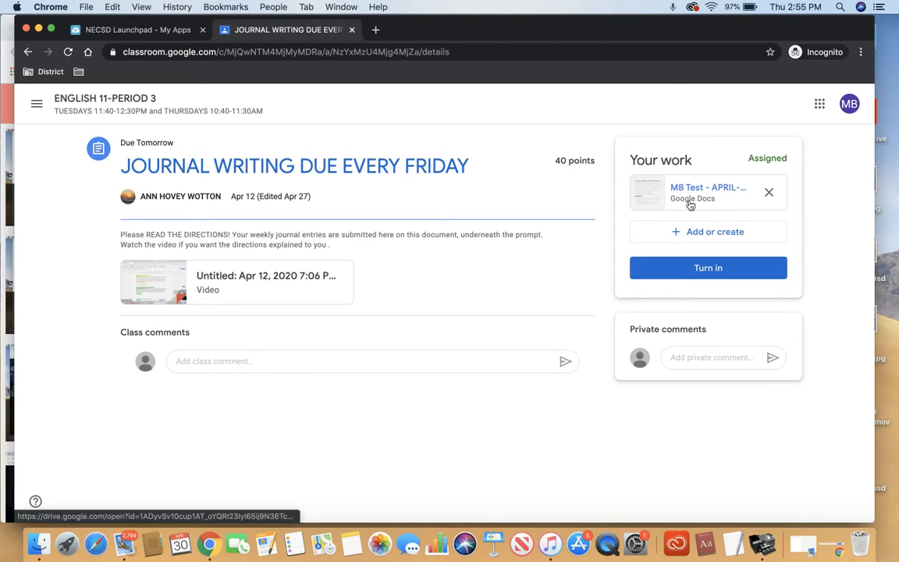
pyautogui.moveTo(707, 192)
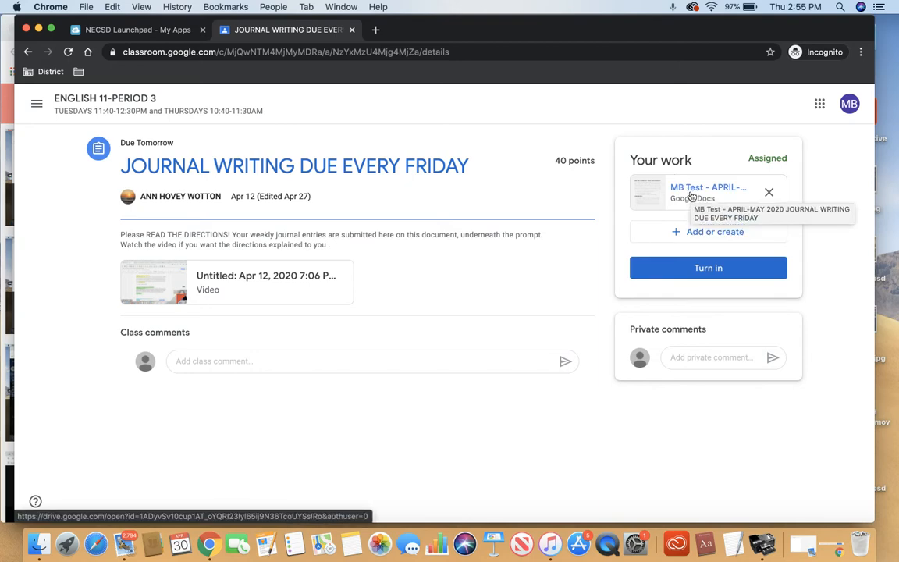
# - Open the attached journal doc and scroll to 'Below are more journal topics'
pyautogui.click(706, 192)
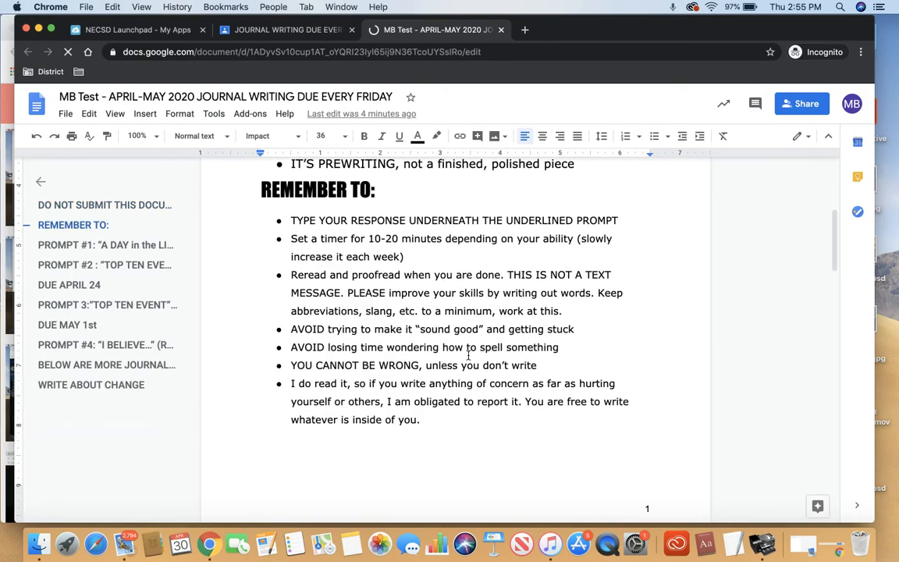
pyautogui.scroll(-3)
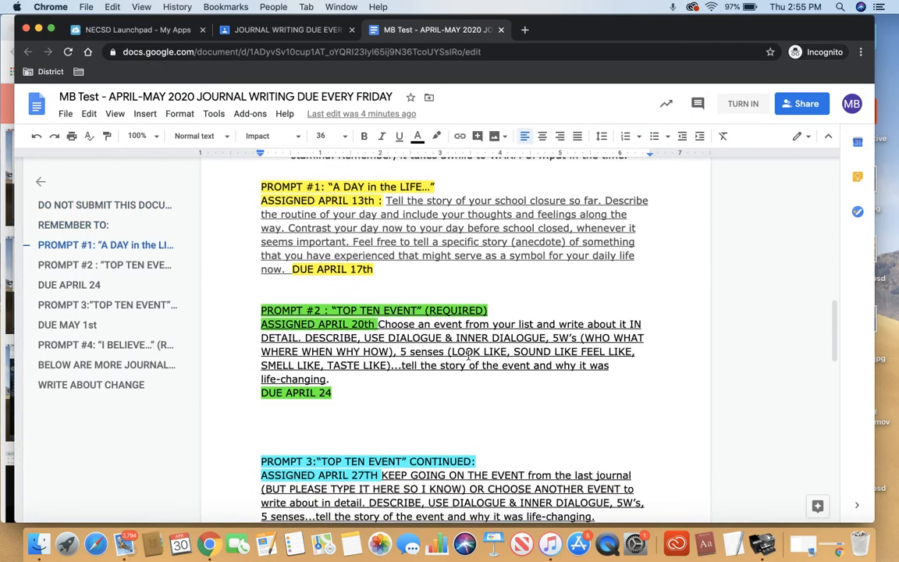
pyautogui.scroll(-3)
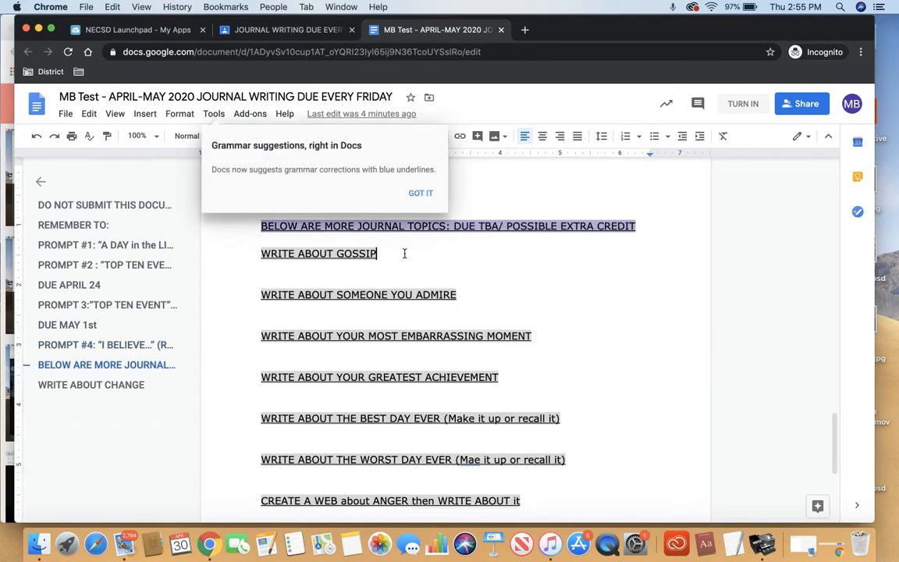
pyautogui.moveTo(395, 271)
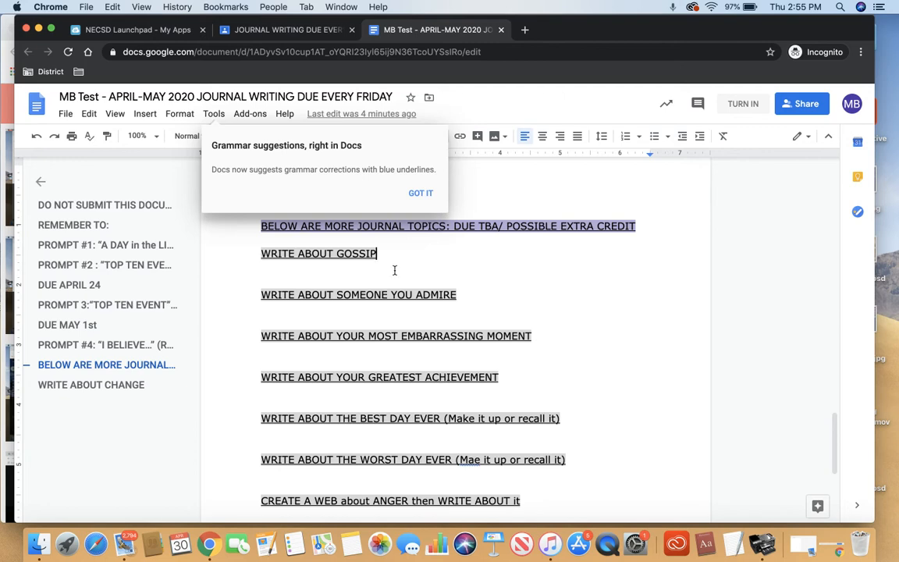
# - Return to the Classroom assignment page and view the Add or create menu
pyautogui.click(287, 30)
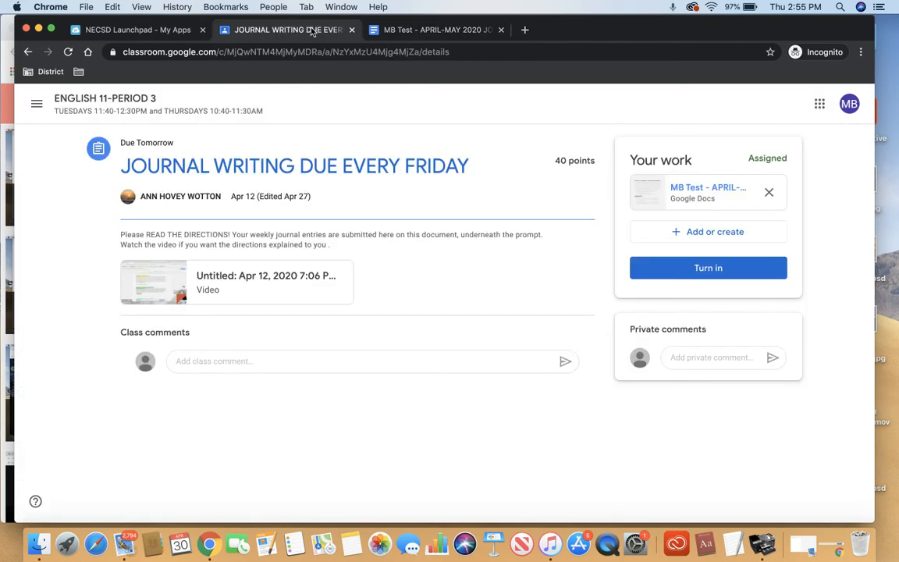
pyautogui.moveTo(707, 187)
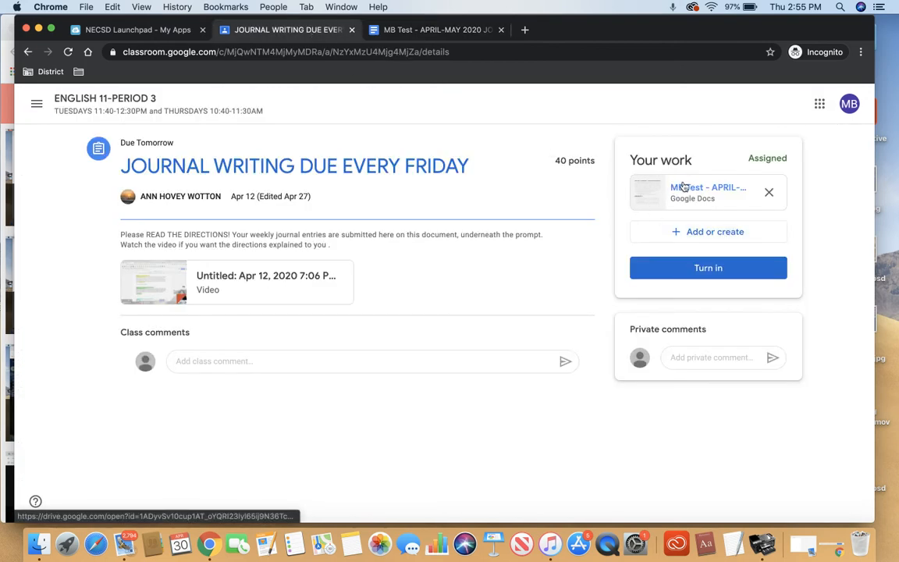
pyautogui.moveTo(668, 238)
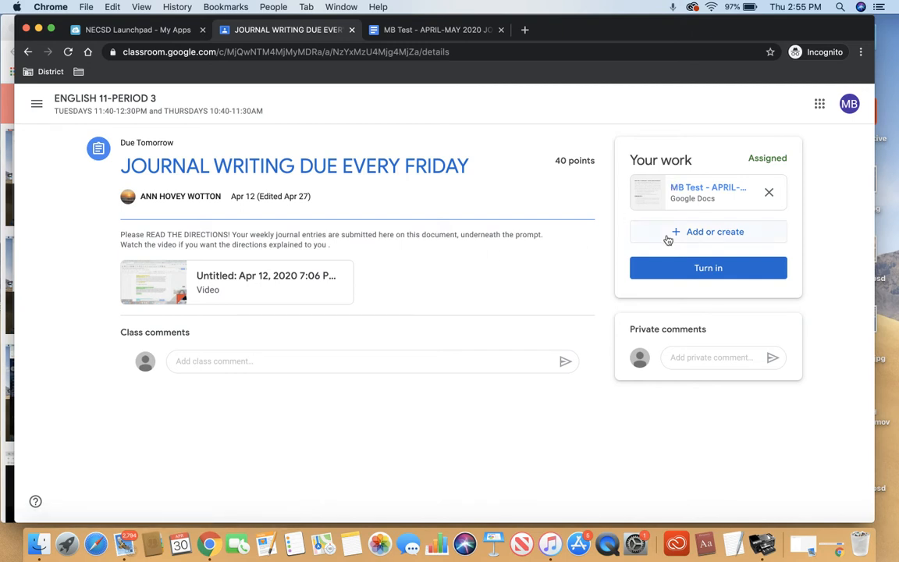
pyautogui.click(708, 231)
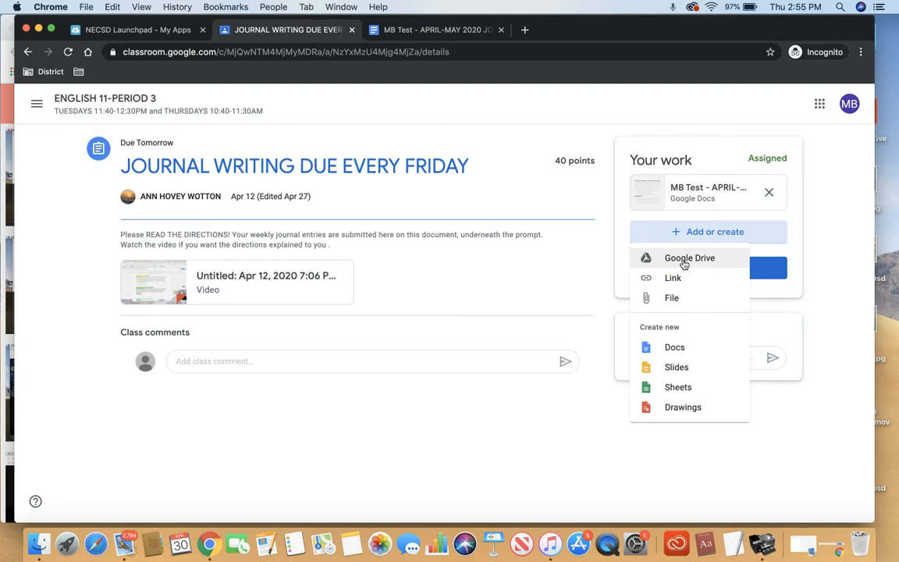
pyautogui.moveTo(672, 297)
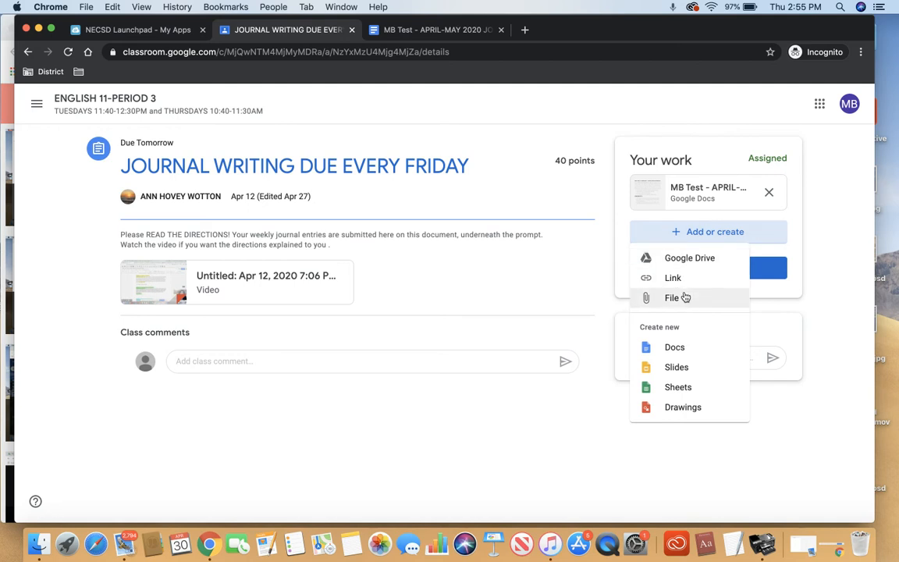
pyautogui.moveTo(696, 367)
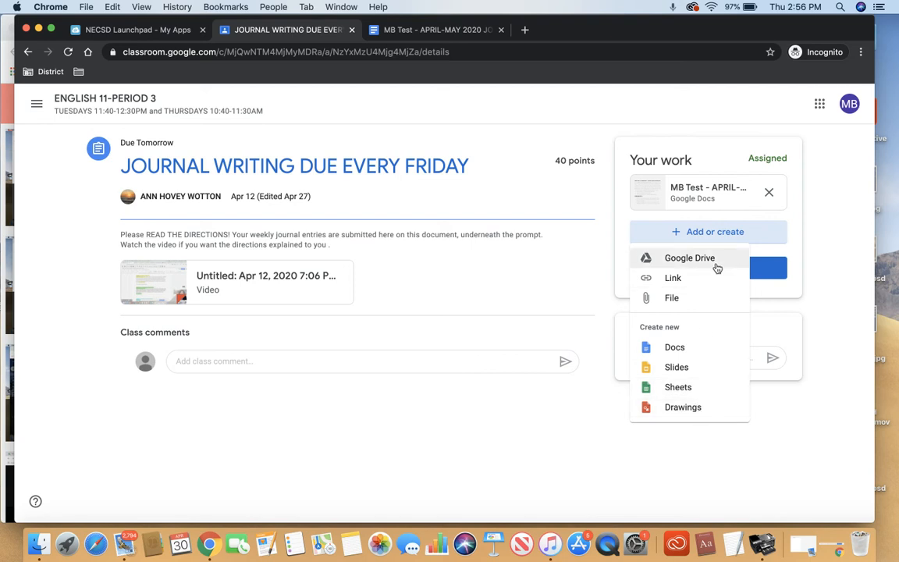
pyautogui.moveTo(776, 303)
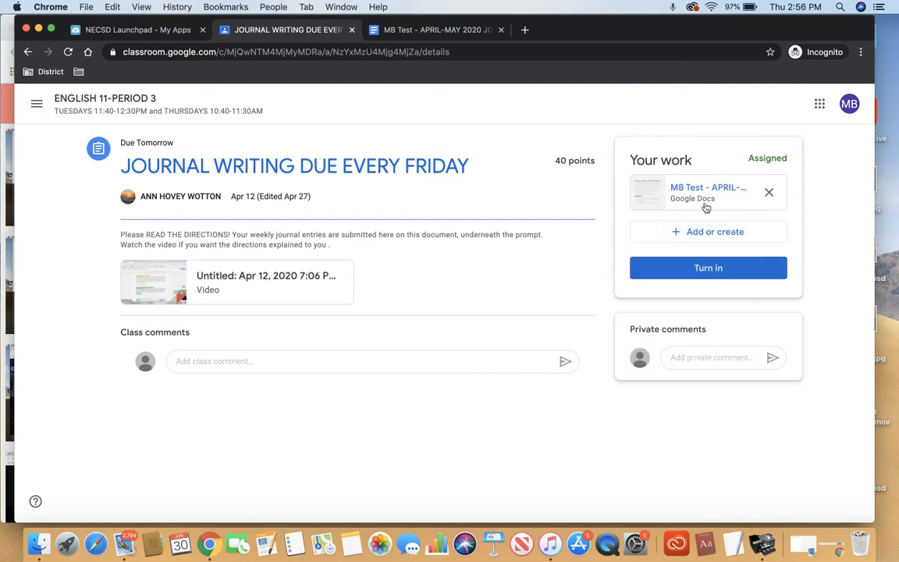
pyautogui.moveTo(708, 267)
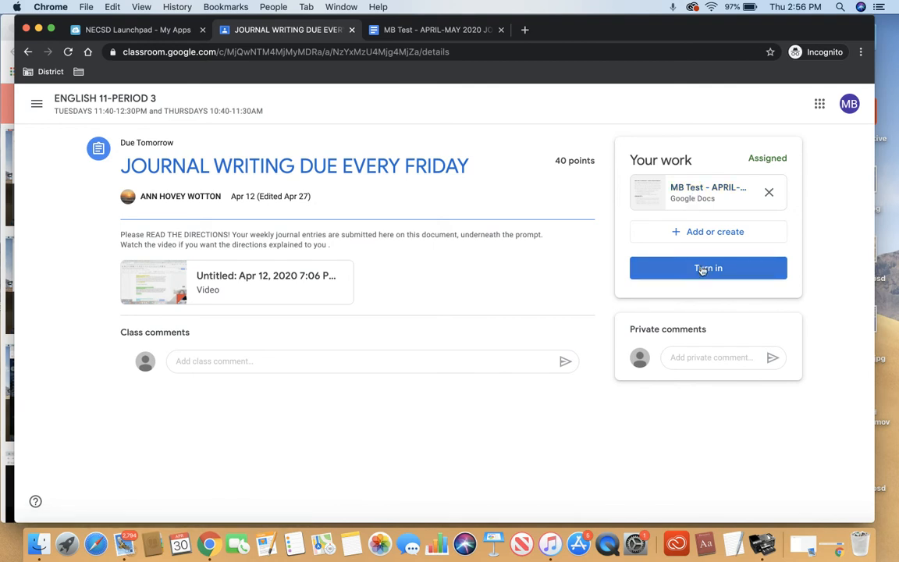
# - Turn in the journal doc, confirm, and reopen the submitted document
pyautogui.click(707, 268)
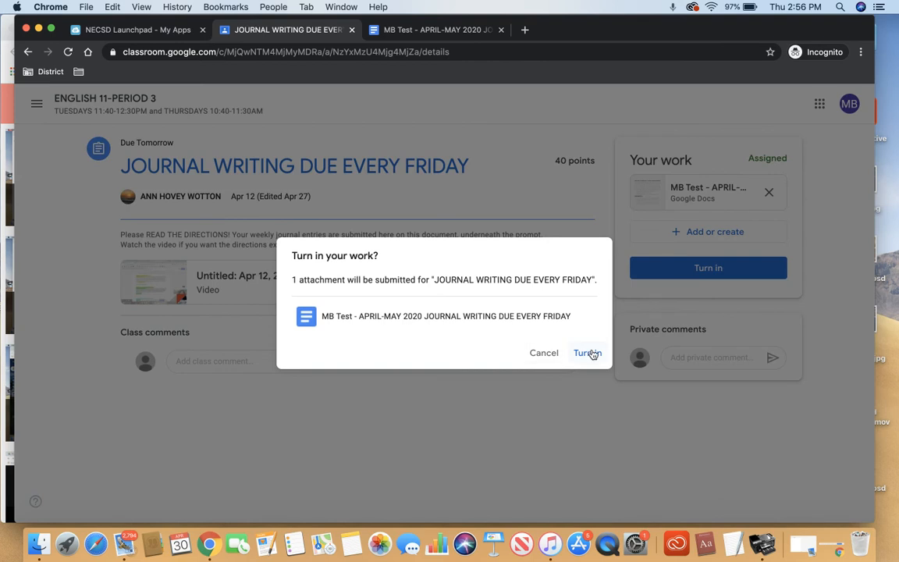
pyautogui.moveTo(587, 353)
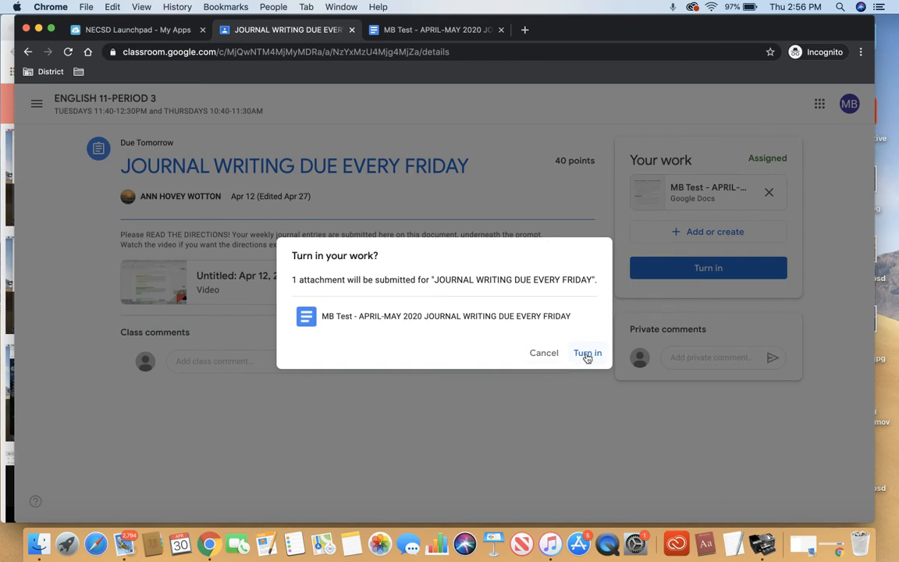
pyautogui.click(587, 353)
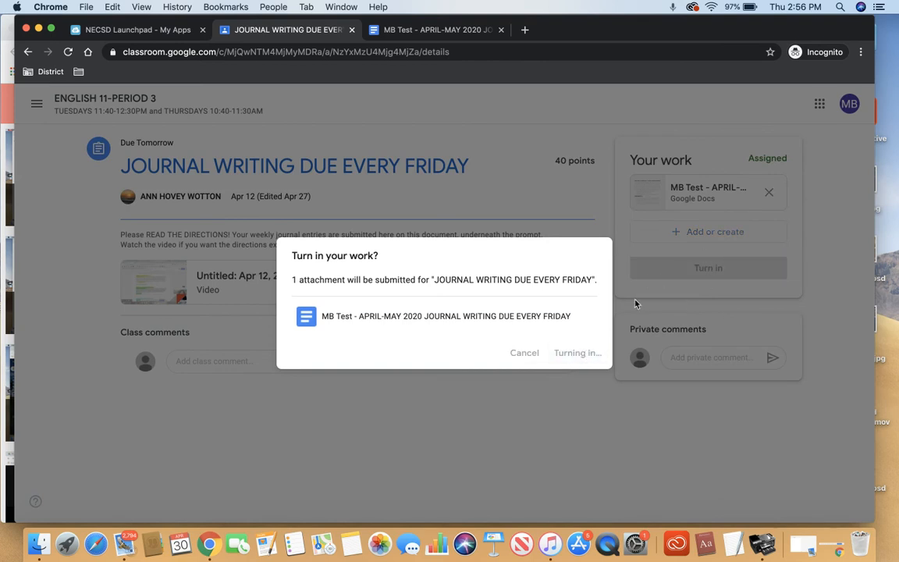
pyautogui.click(577, 353)
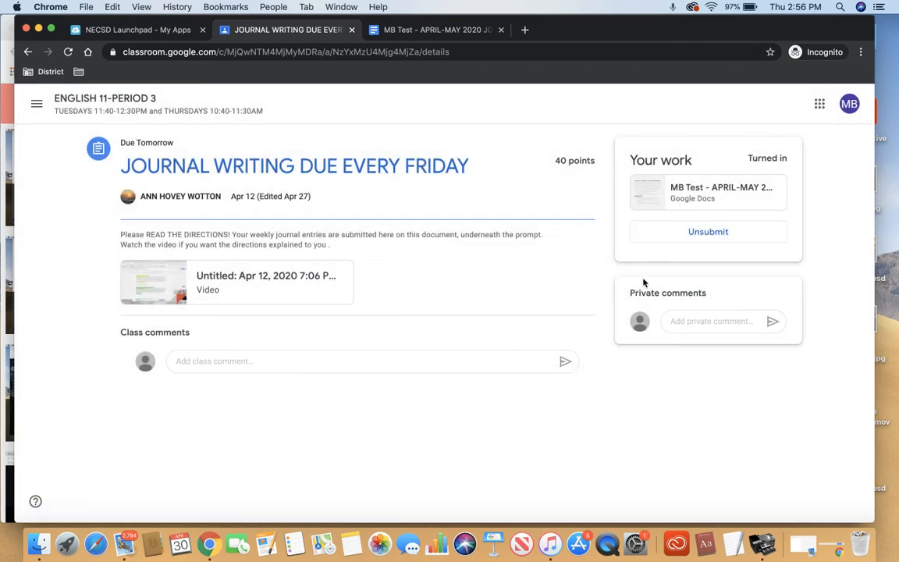
pyautogui.moveTo(594, 259)
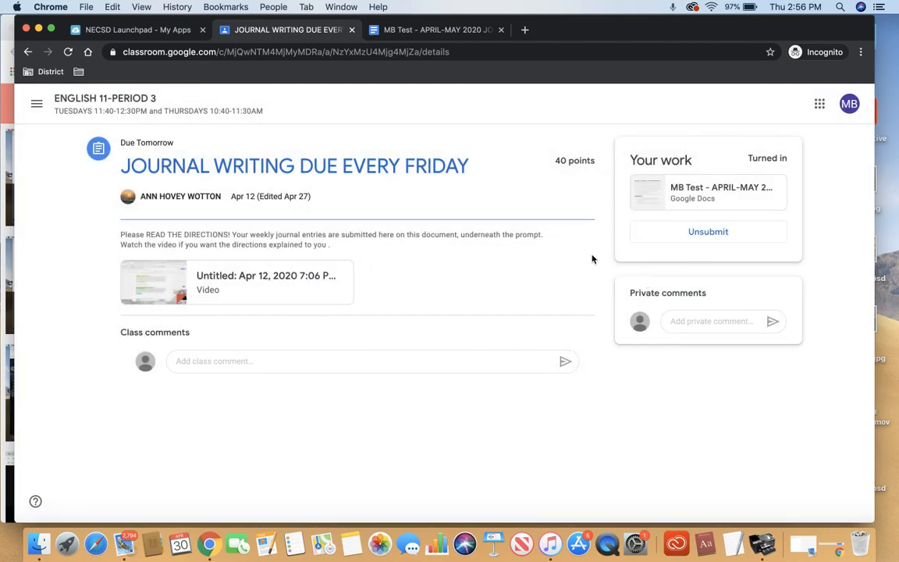
pyautogui.click(718, 192)
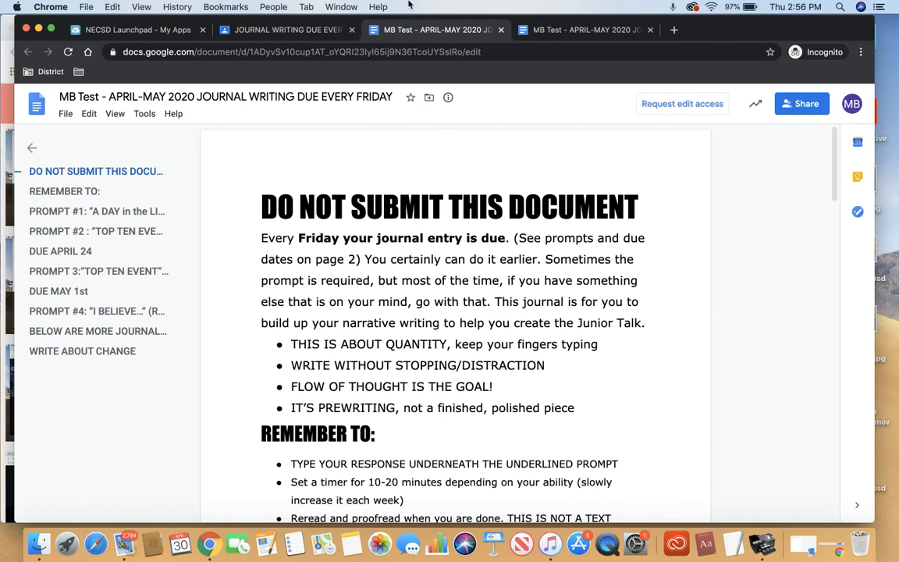
# - Return to the Turned in assignment page after seeing the view-only doc
pyautogui.click(286, 30)
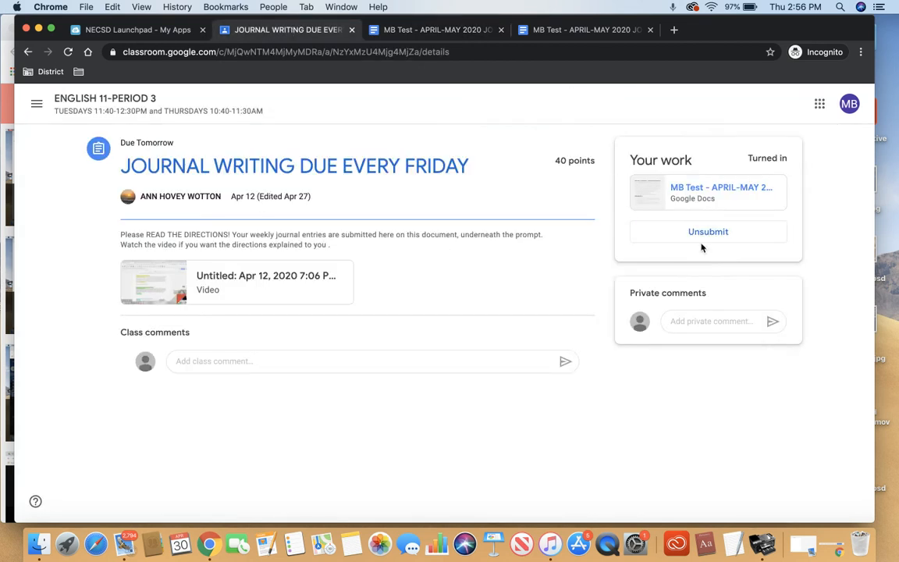
pyautogui.moveTo(627, 174)
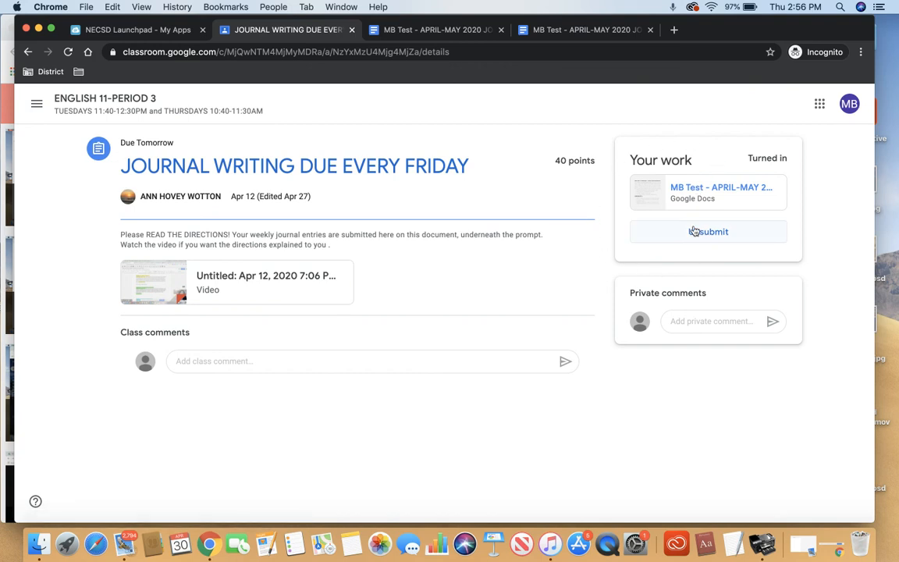
# - Unsubmit the journal assignment and confirm, returning it to Assigned
pyautogui.click(708, 231)
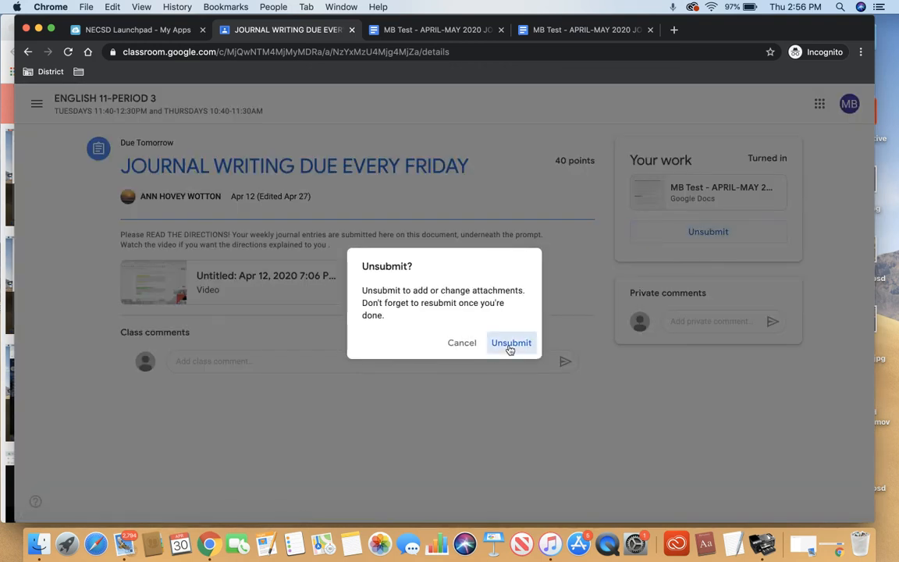
pyautogui.click(511, 342)
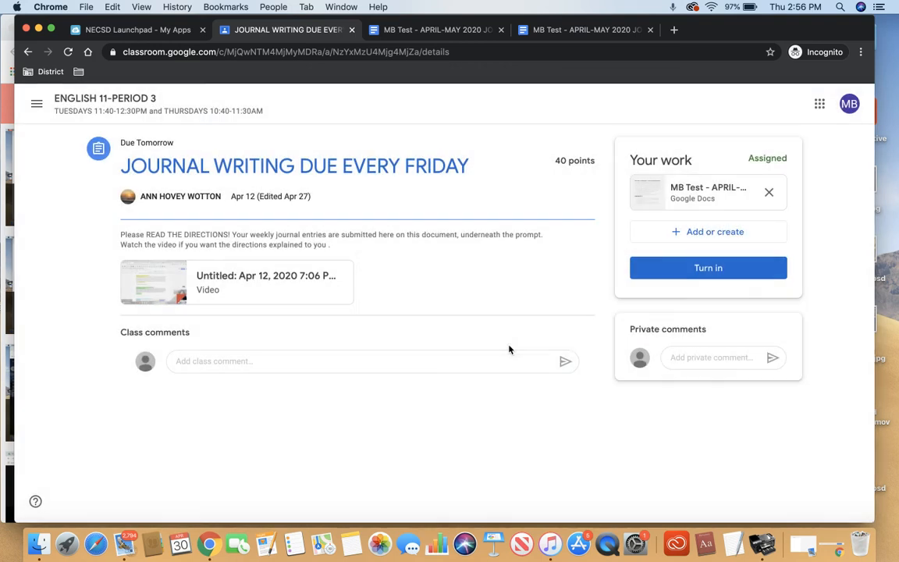
pyautogui.moveTo(671, 211)
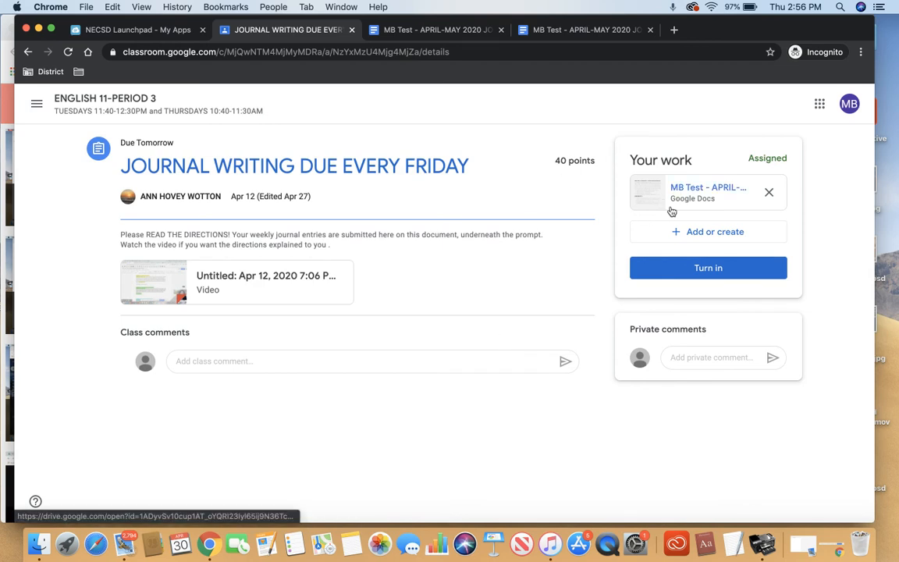